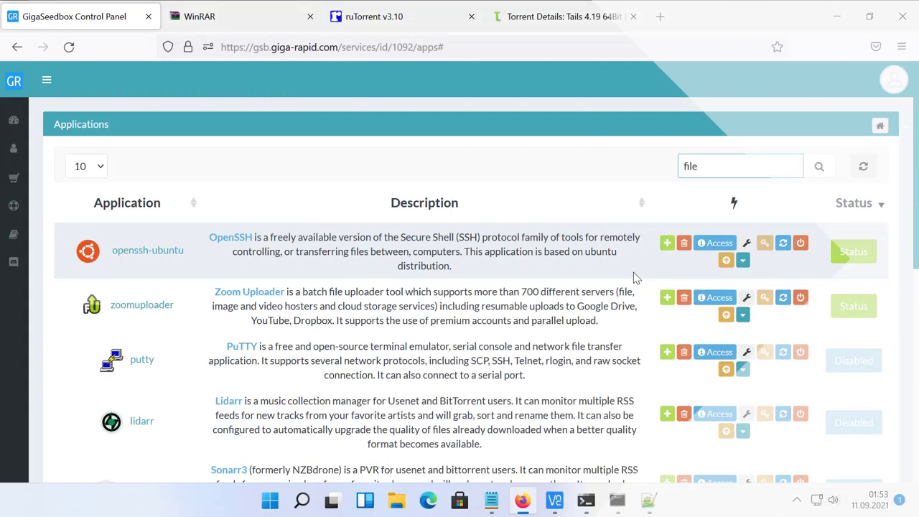
Filter the Applications panel by 'file' to locate zoomuploader among the hosted apps
{"action": "left_click", "coordinate": [560, 16]}
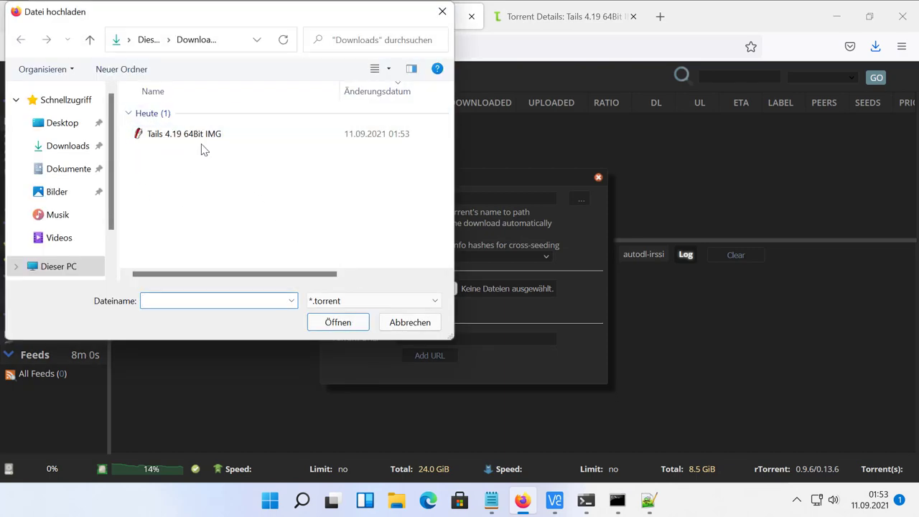
Select the Tails 4.19 64Bit IMG torrent from Downloads as the new ruTorrent download
{"action": "left_click", "coordinate": [337, 321]}
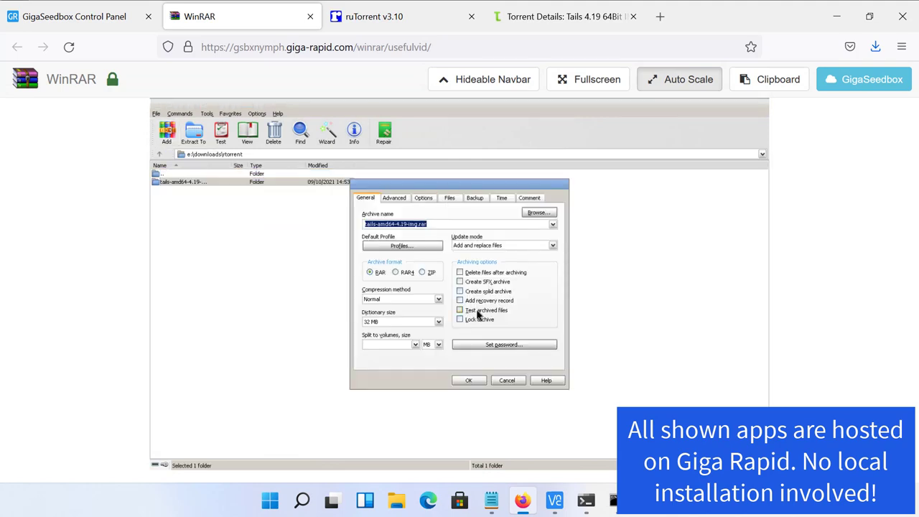
{"action": "left_click", "coordinate": [504, 345]}
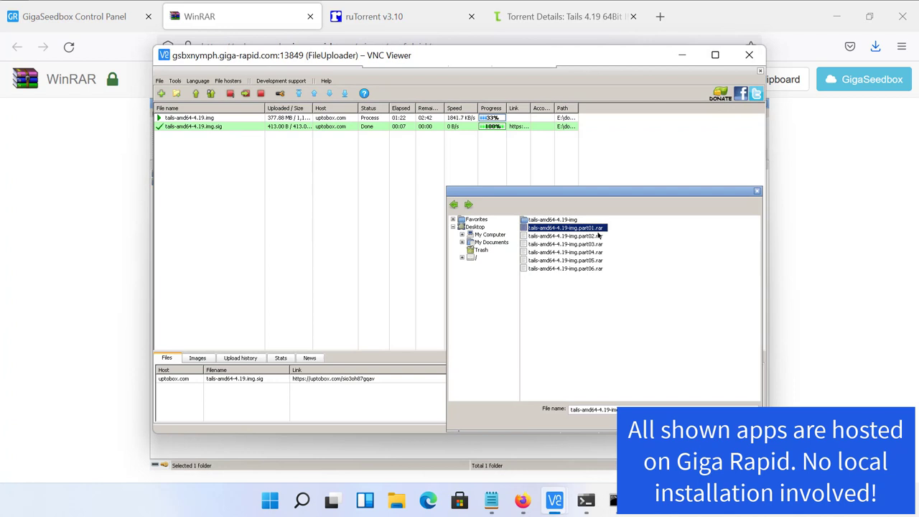
Add the Tails RAR parts up to part12 from downloads and start uploading them to uptobox
{"action": "left_click", "coordinate": [566, 260]}
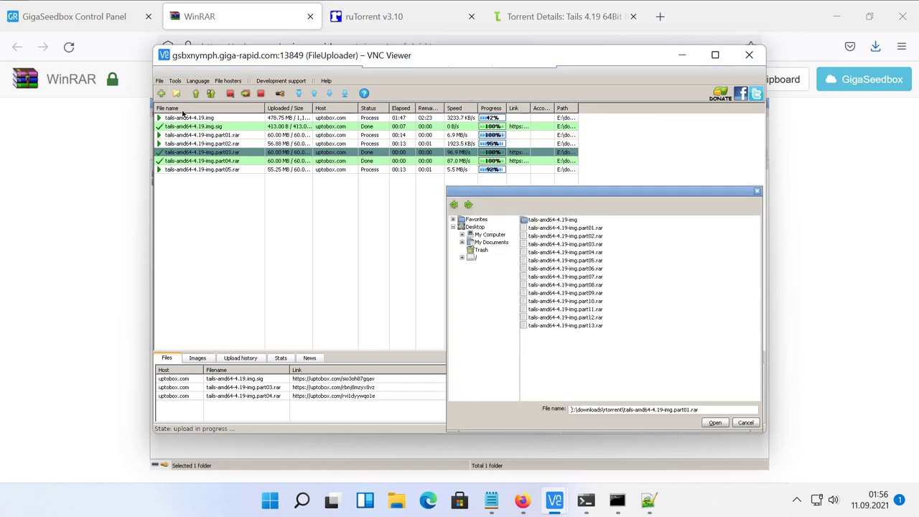
{"action": "left_click", "coordinate": [564, 269]}
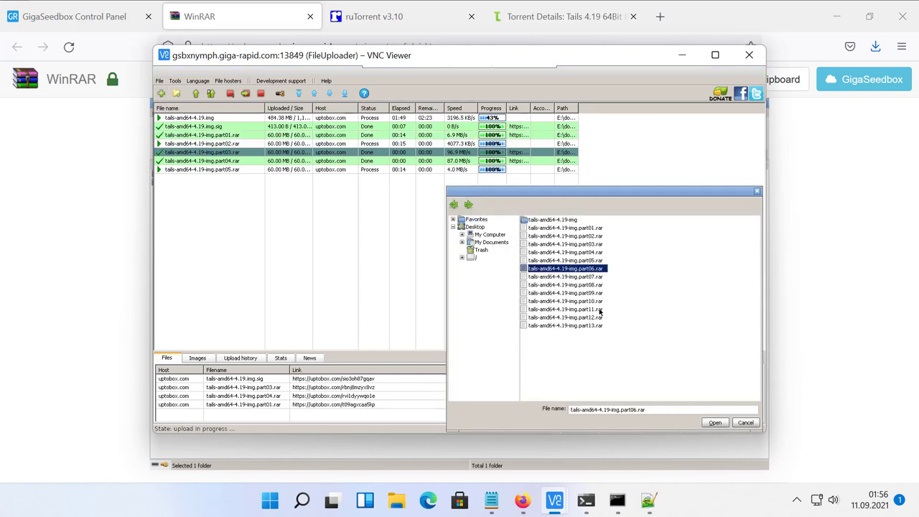
{"action": "left_click", "coordinate": [715, 422]}
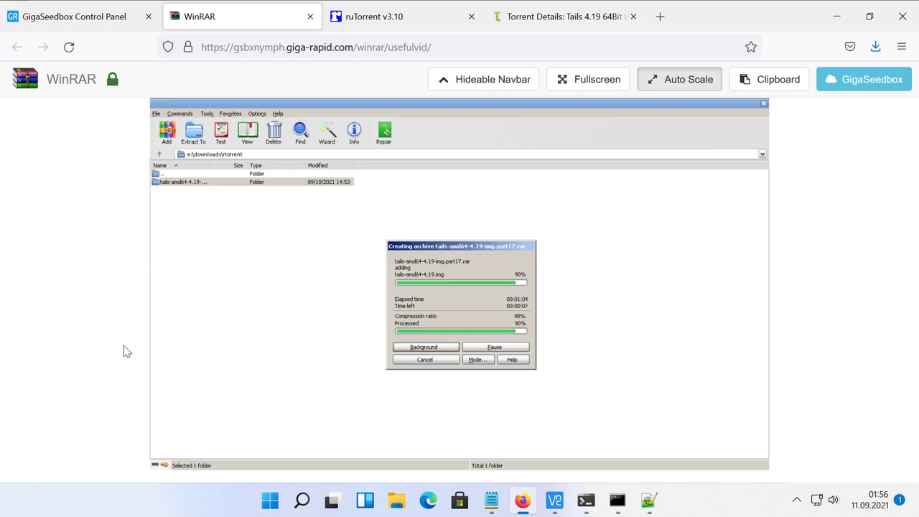
{"action": "mouse_move", "coordinate": [555, 500]}
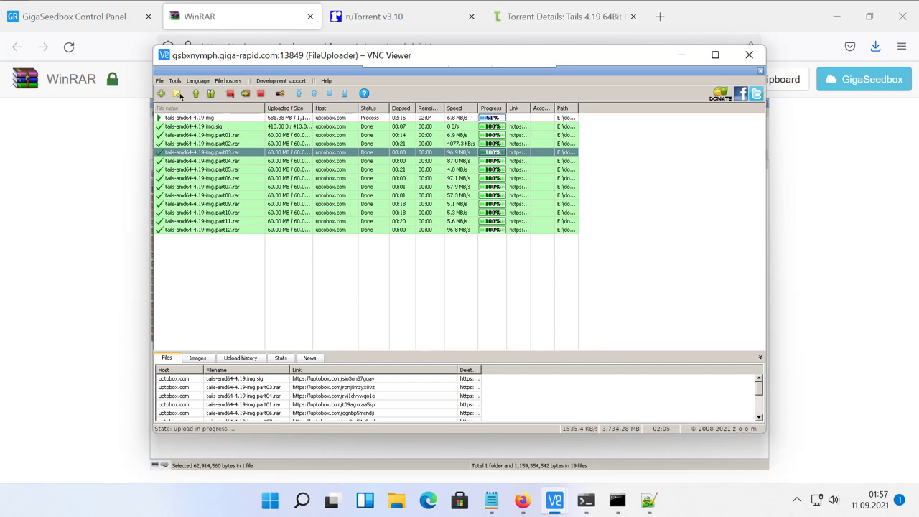
Add part13 to part19.rar to the upload list with uptobox as the host
{"action": "left_click", "coordinate": [161, 94]}
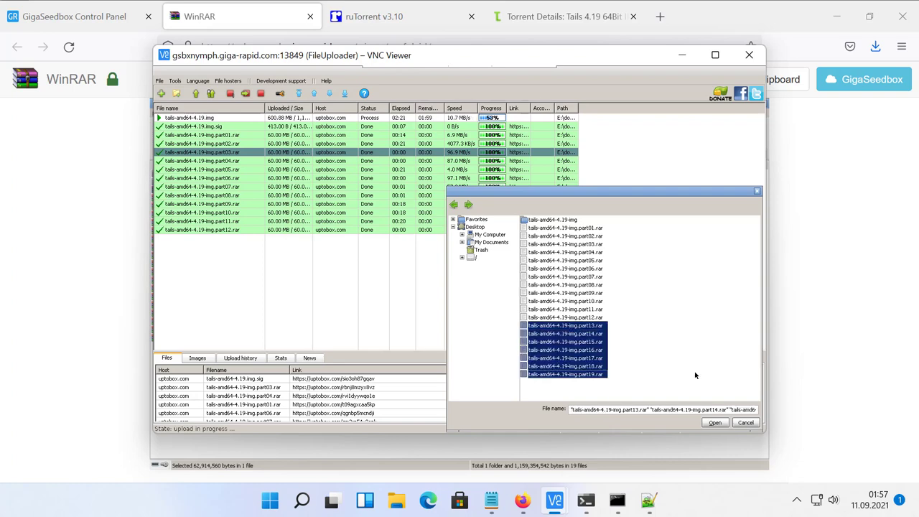
{"action": "left_click", "coordinate": [715, 422]}
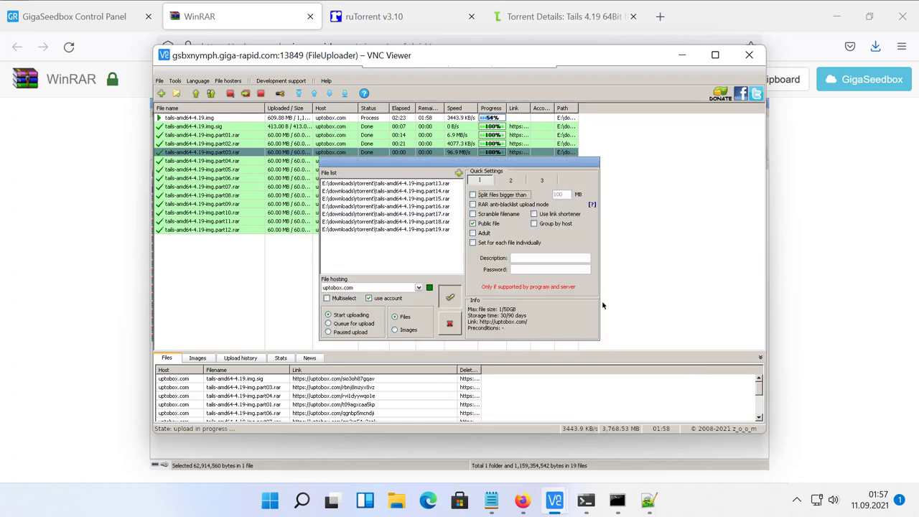